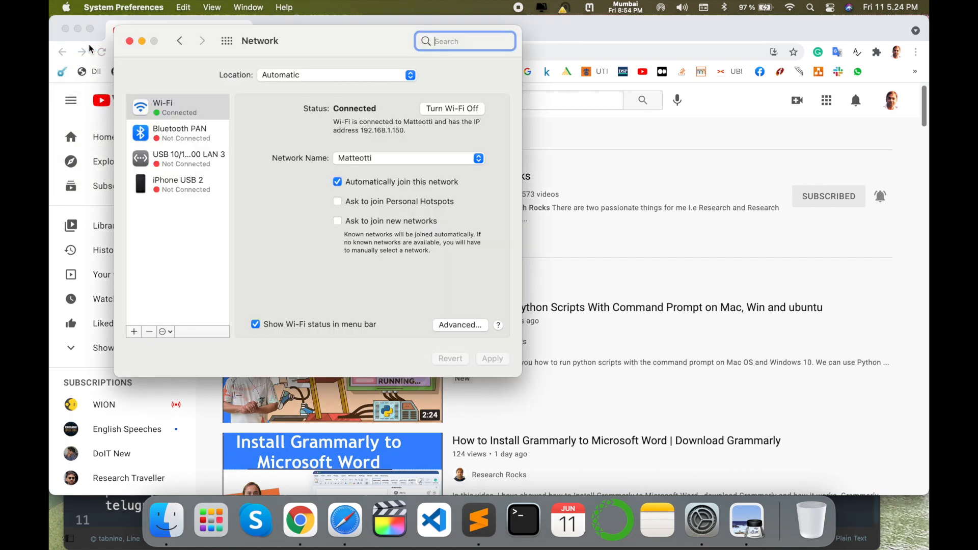
- Leave the Wi-Fi network settings and return to the overview of all preference panes
left_click(180, 41)
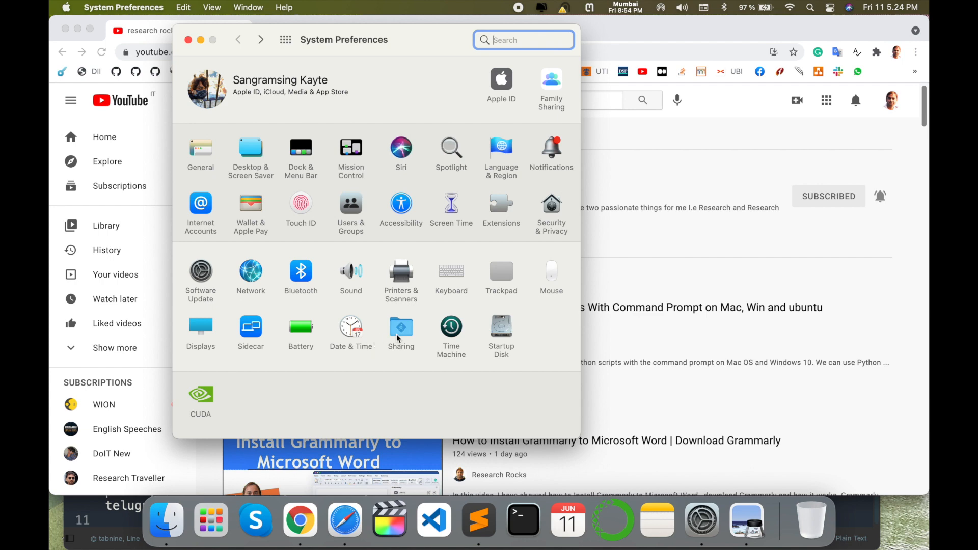
- In the Sharing pane, enable Internet Sharing for the Wi-Fi connection and confirm Start
left_click(401, 330)
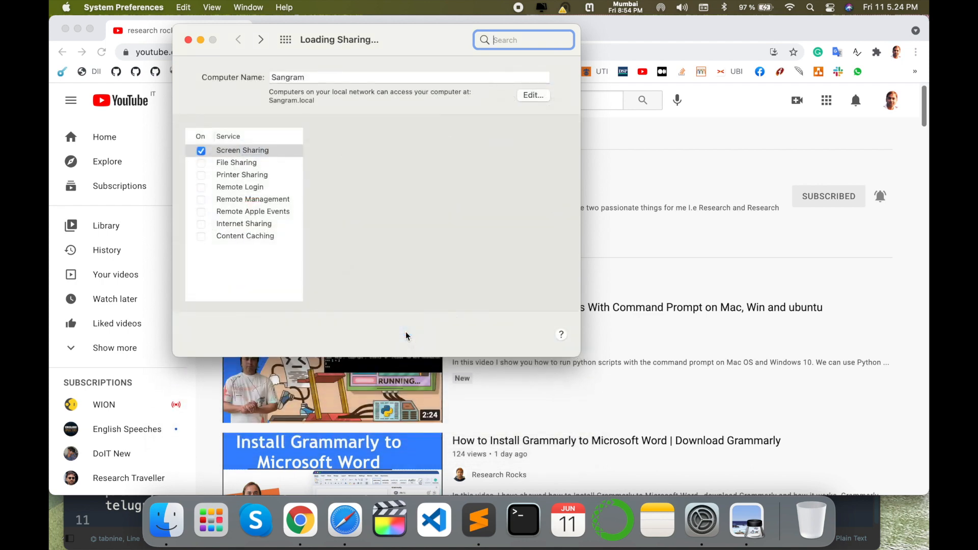
left_click(201, 163)
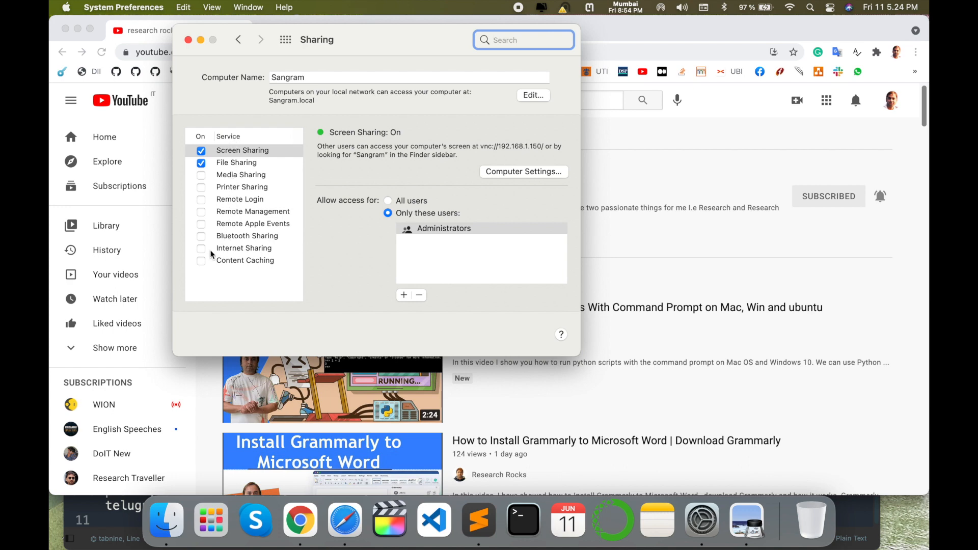
mouse_move(251, 255)
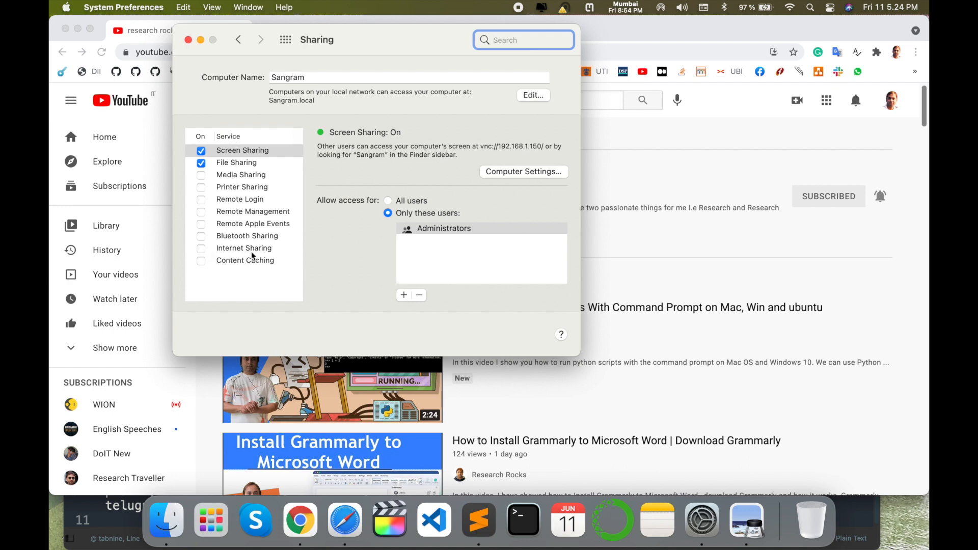
left_click(200, 248)
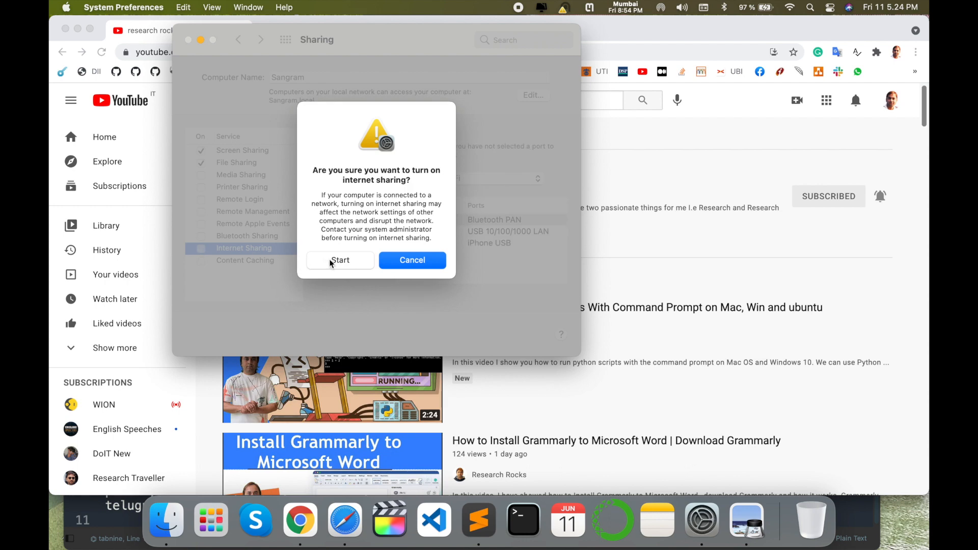
left_click(340, 260)
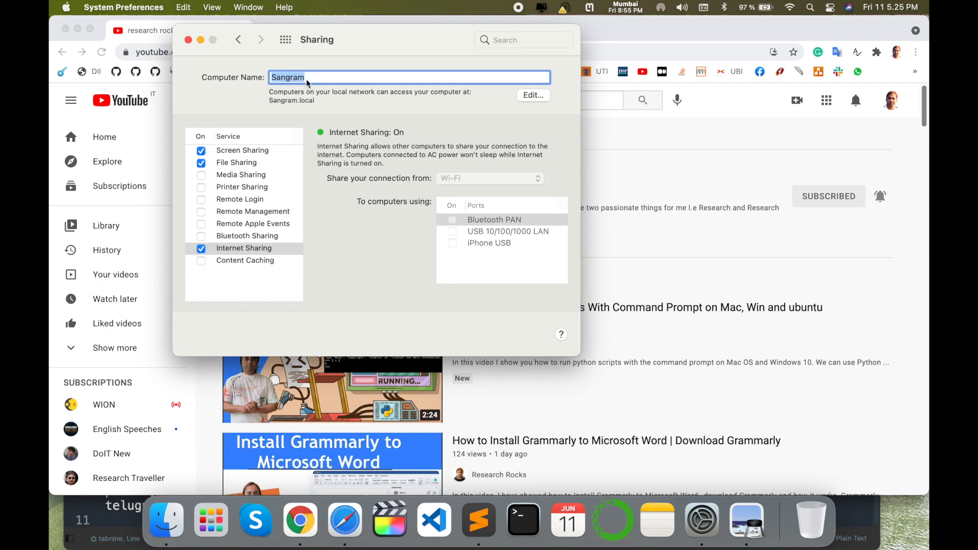
mouse_move(355, 80)
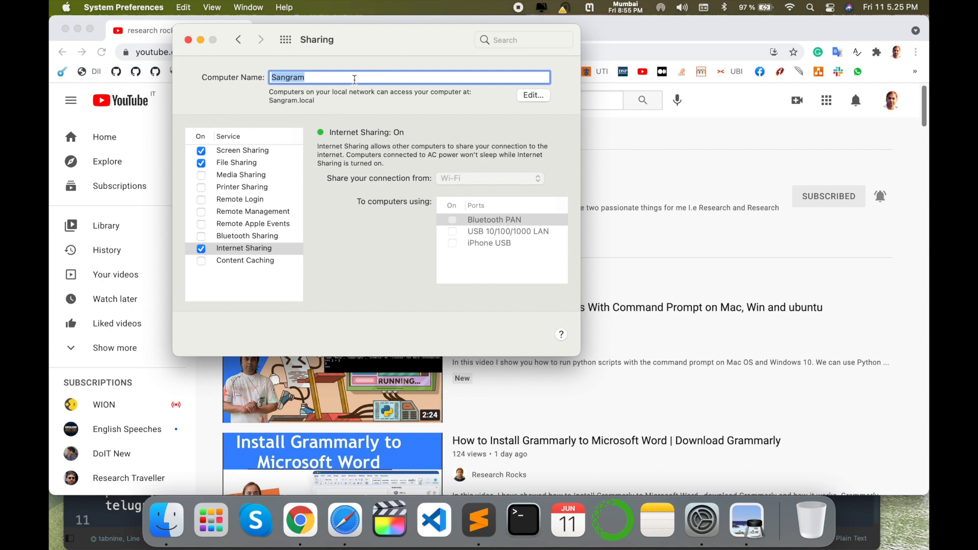